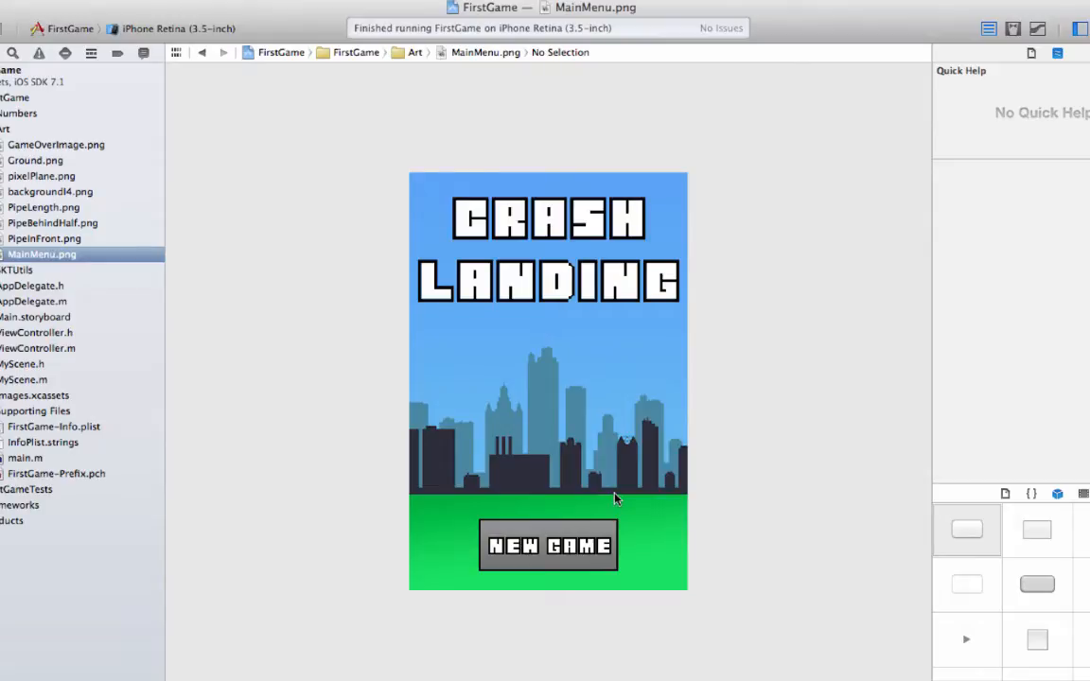
mouse_move(420, 484)
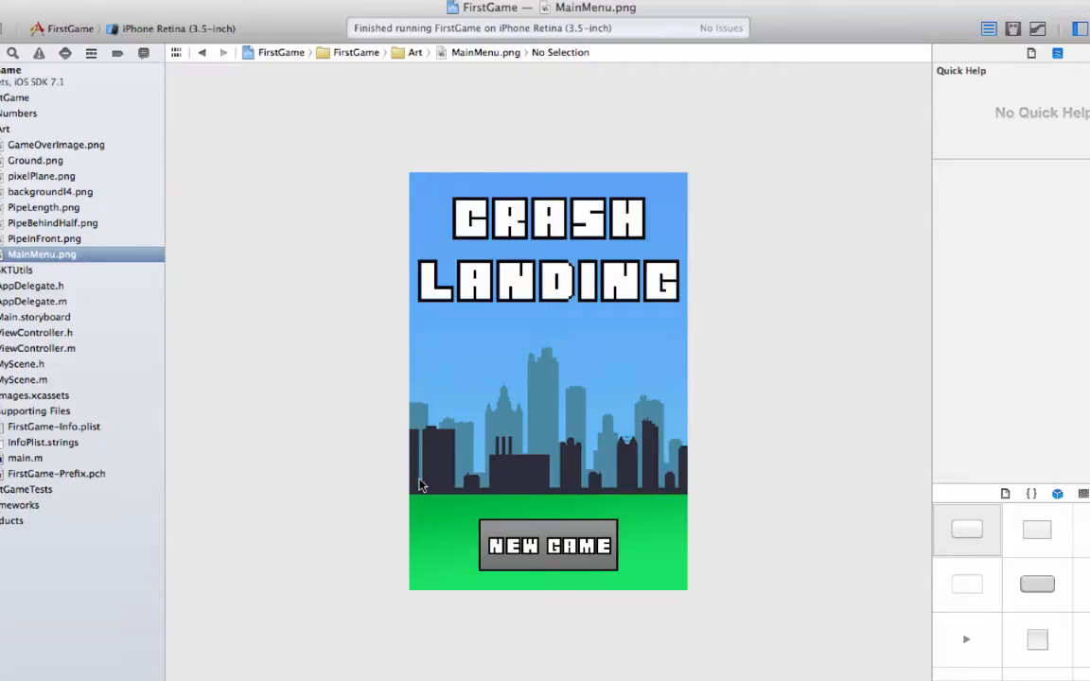
mouse_move(393, 181)
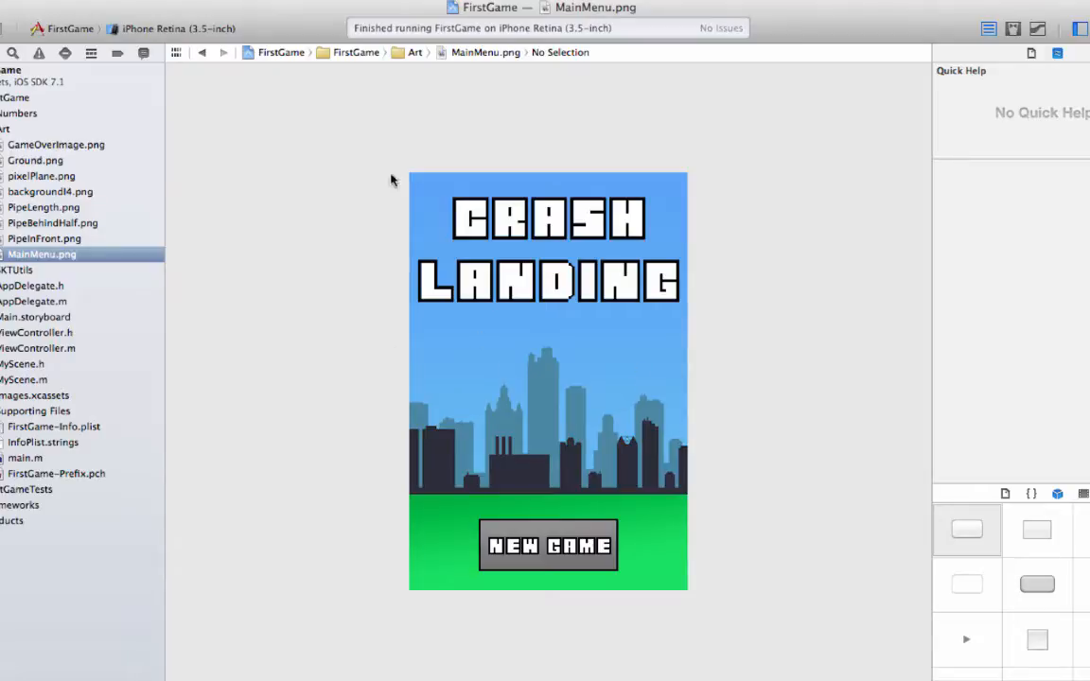
mouse_move(87, 393)
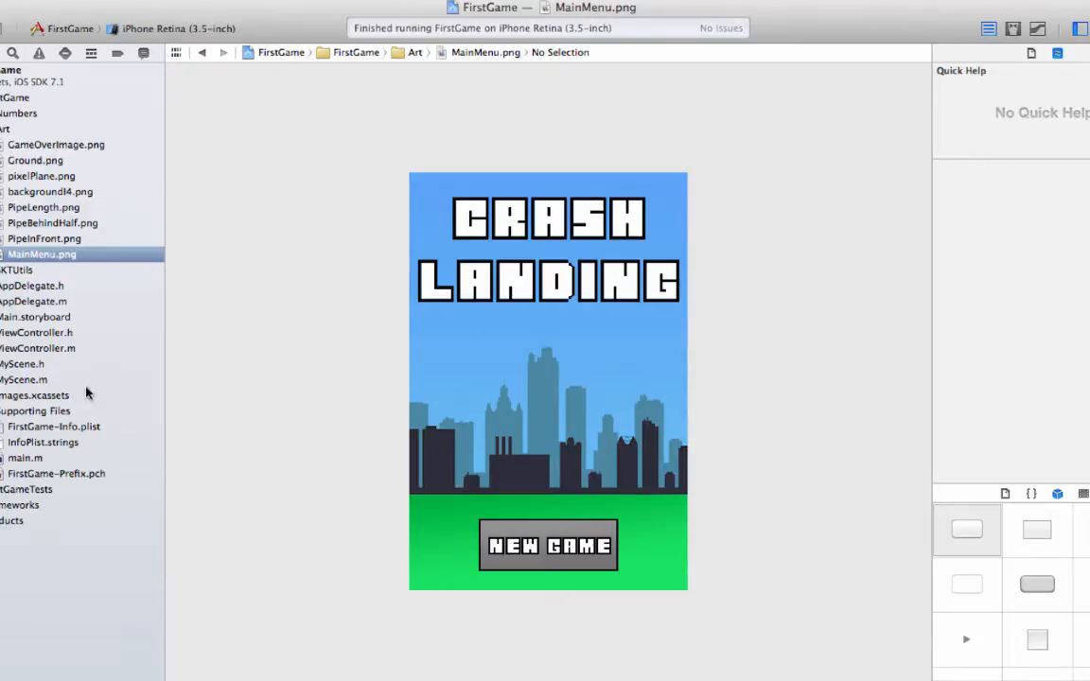
mouse_move(568, 553)
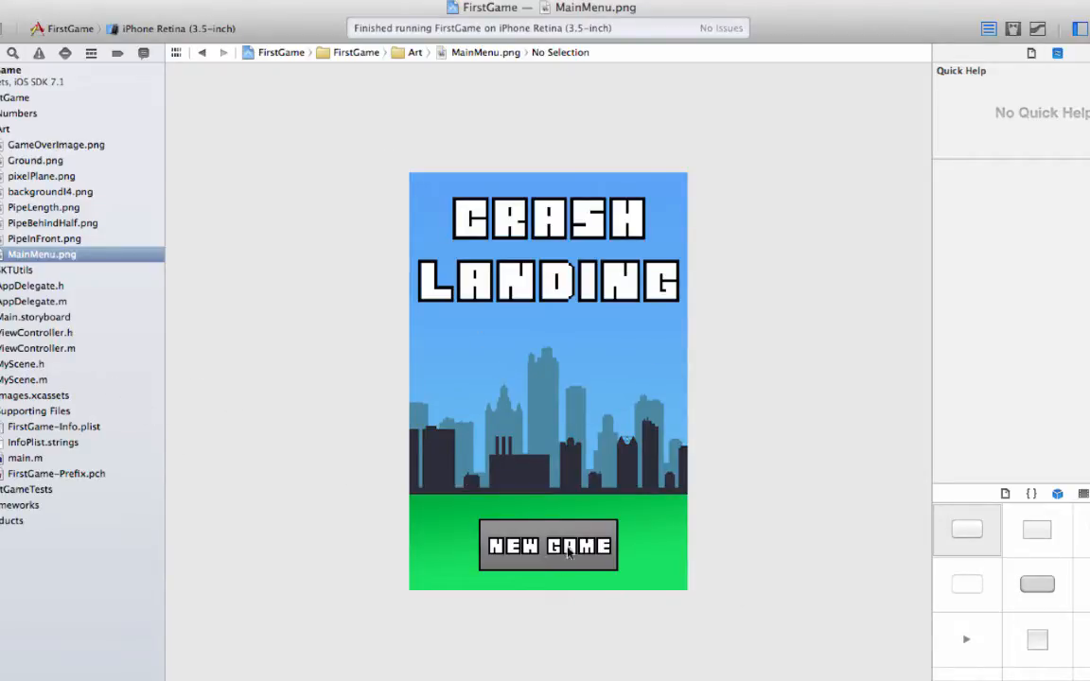
mouse_move(704, 413)
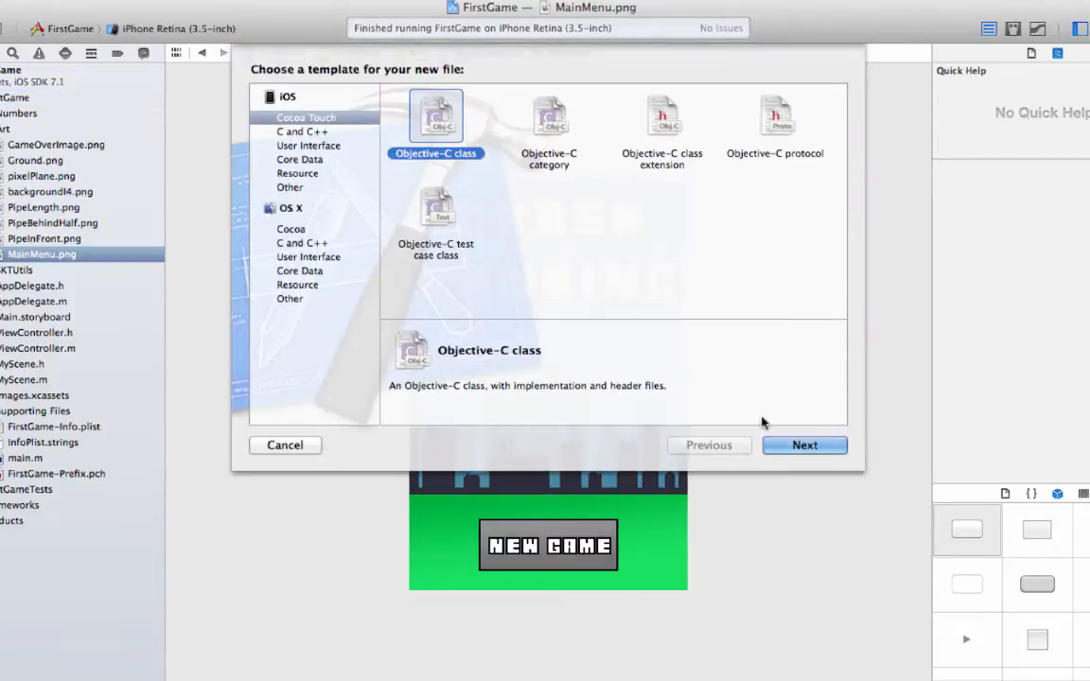
Create an Objective-C class named MainMenuScene subclassing SKScene and save it into FirstGame.
click(804, 445)
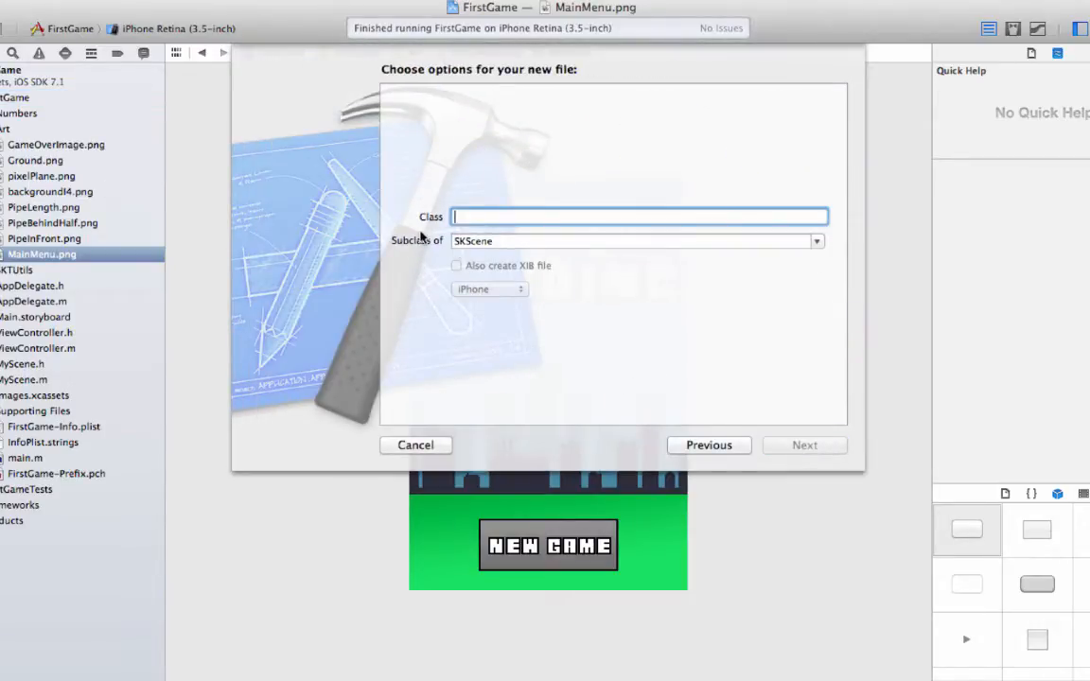
text(Main)
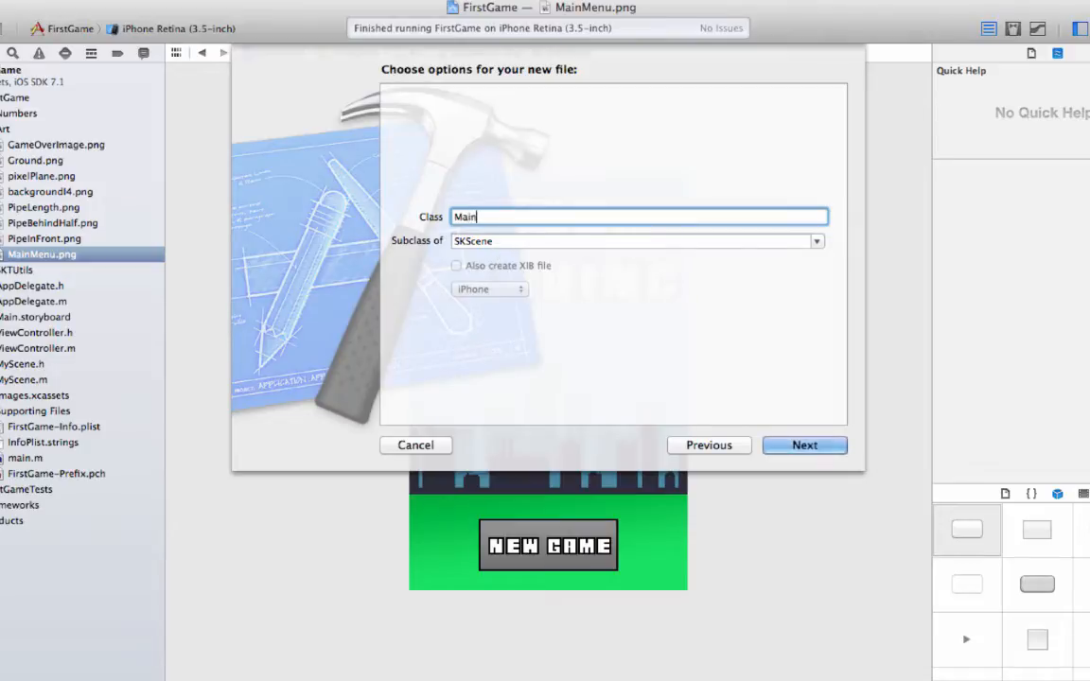
text(MenuScene)
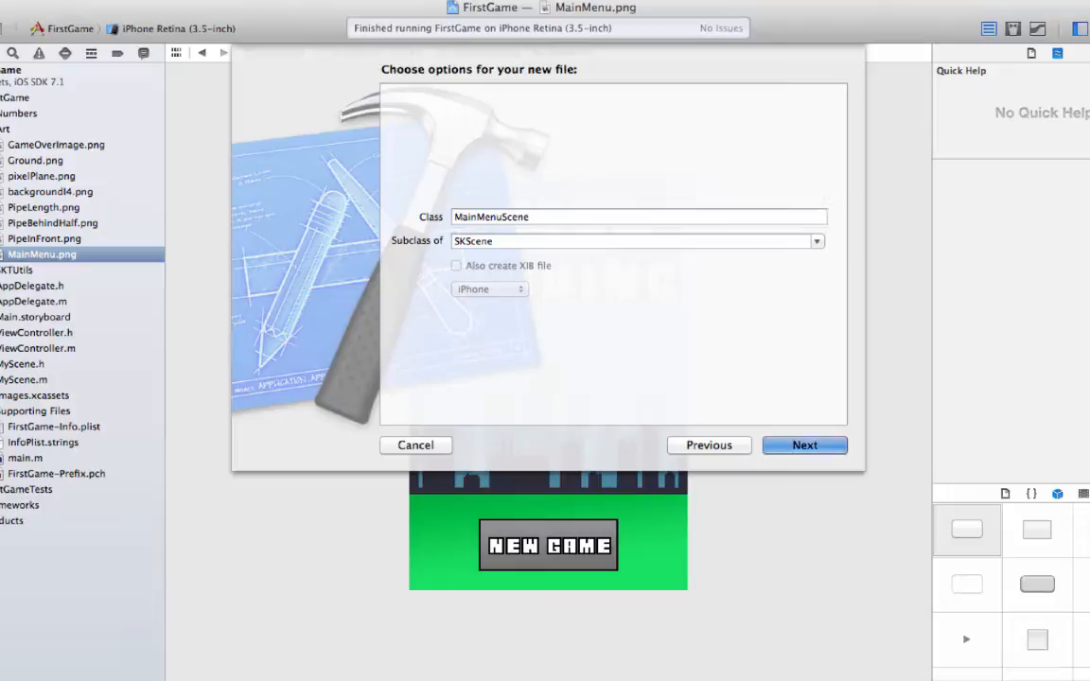
click(804, 444)
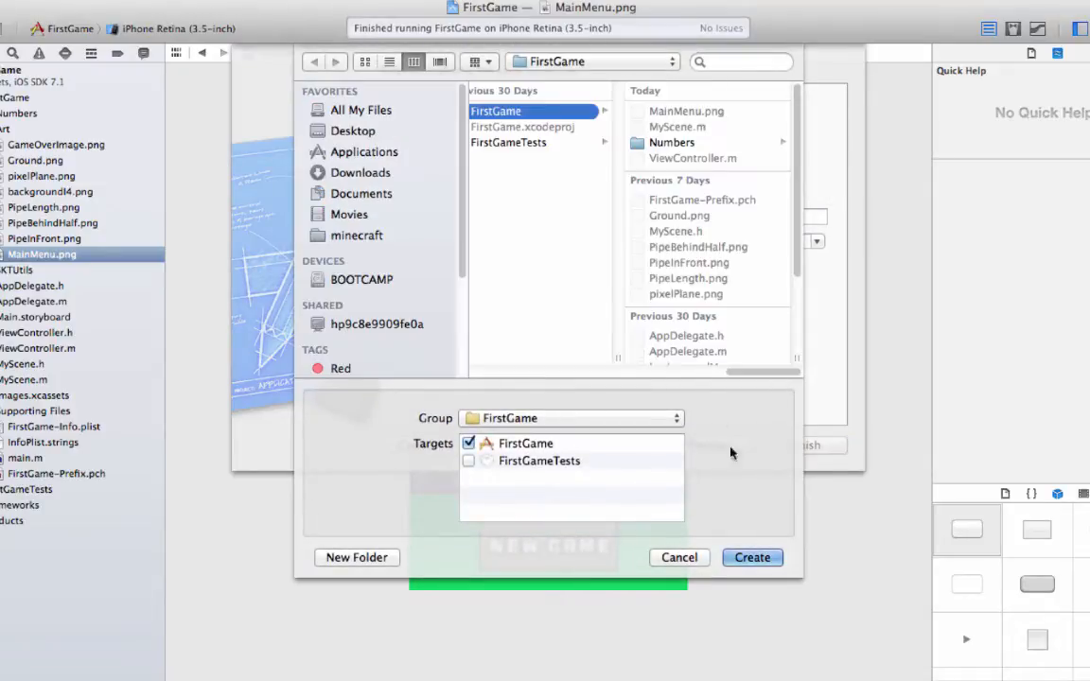
click(753, 556)
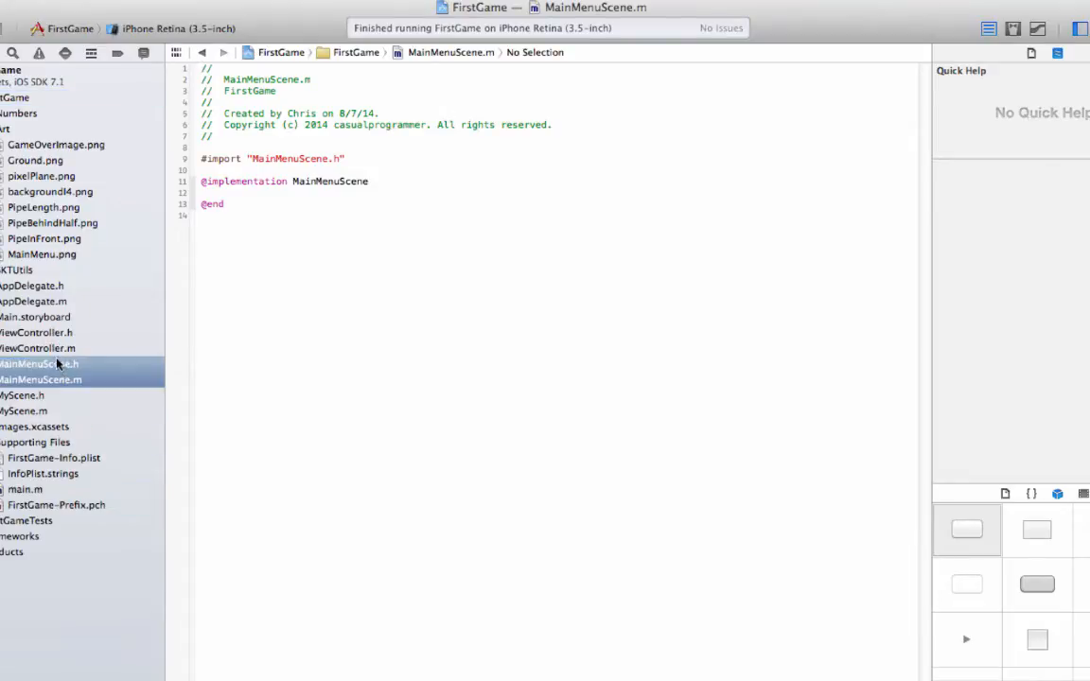
mouse_move(19, 348)
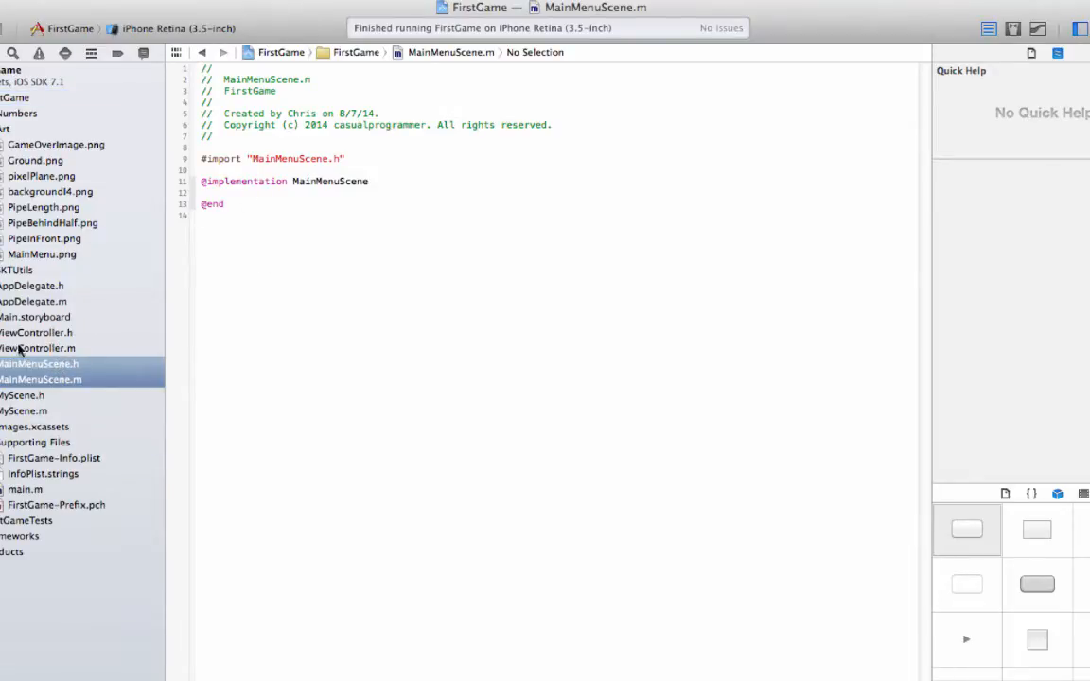
Declare initWithSize: and touchesBegan:withEvent: in MainMenuScene.h, then implement background and transition in MainMenuScene.m.
click(40, 364)
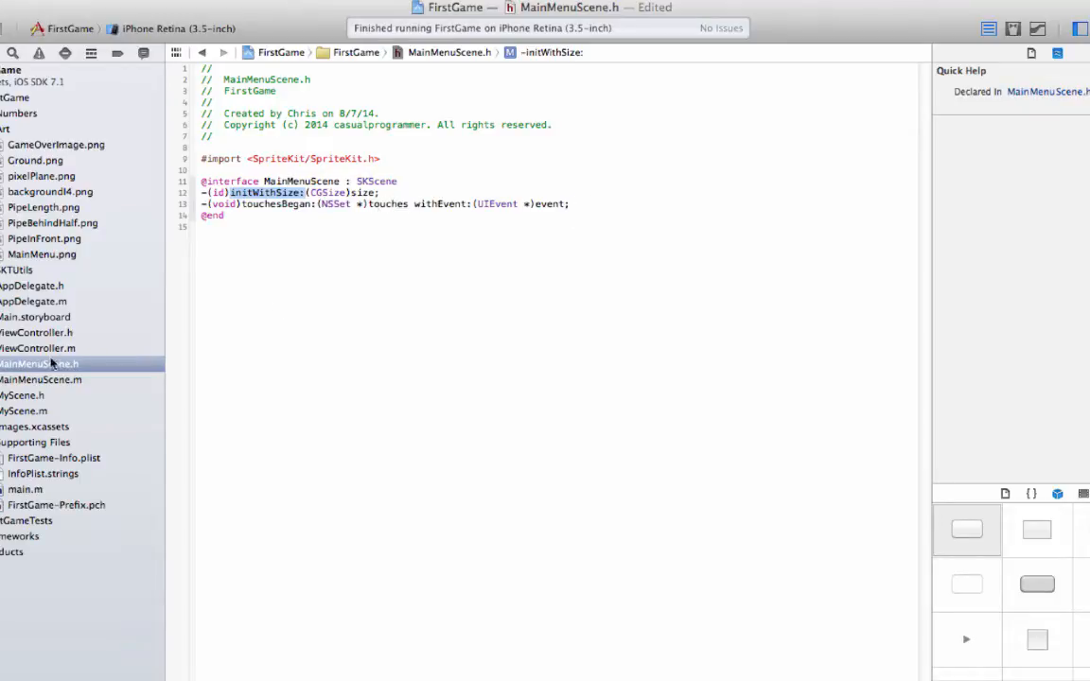
mouse_move(26, 388)
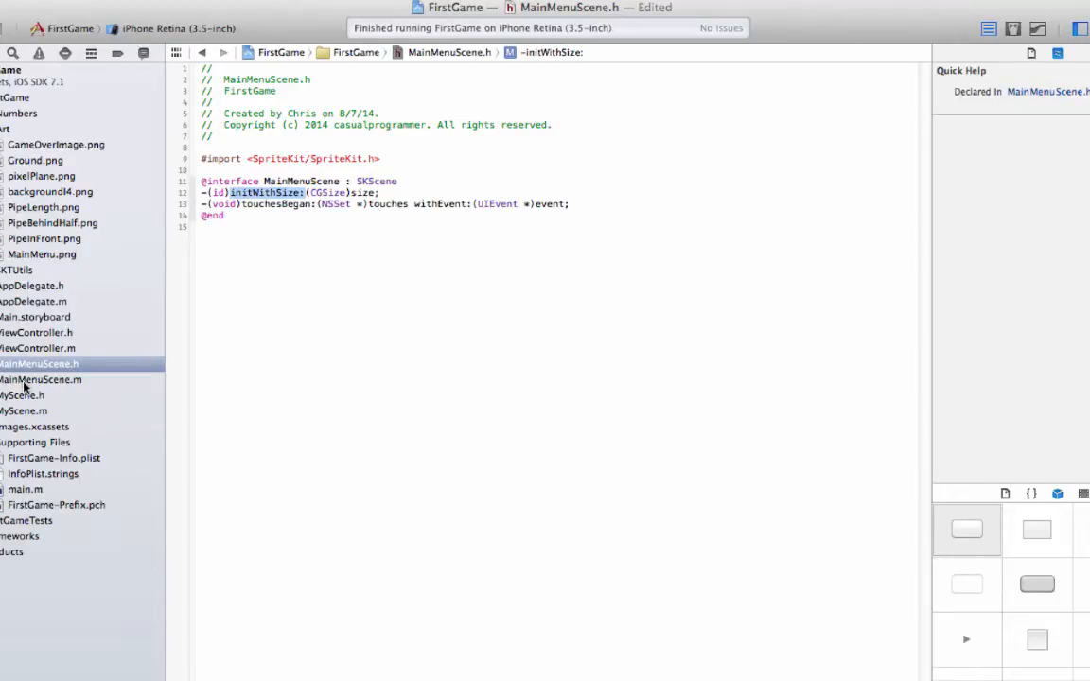
click(42, 378)
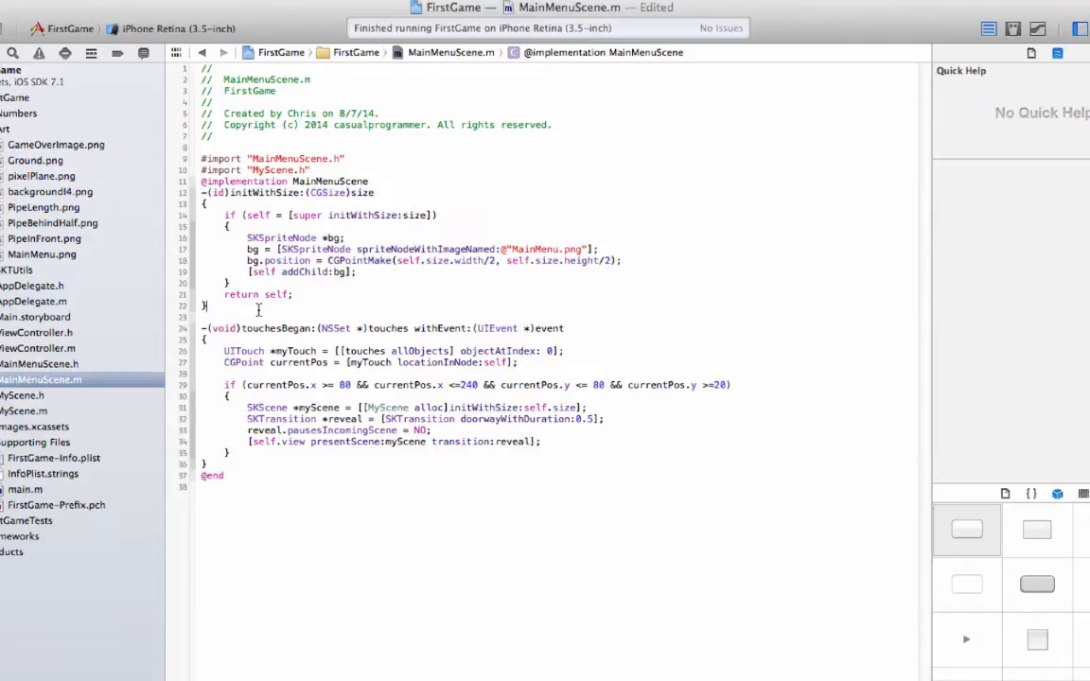
drag(246, 238, 363, 272)
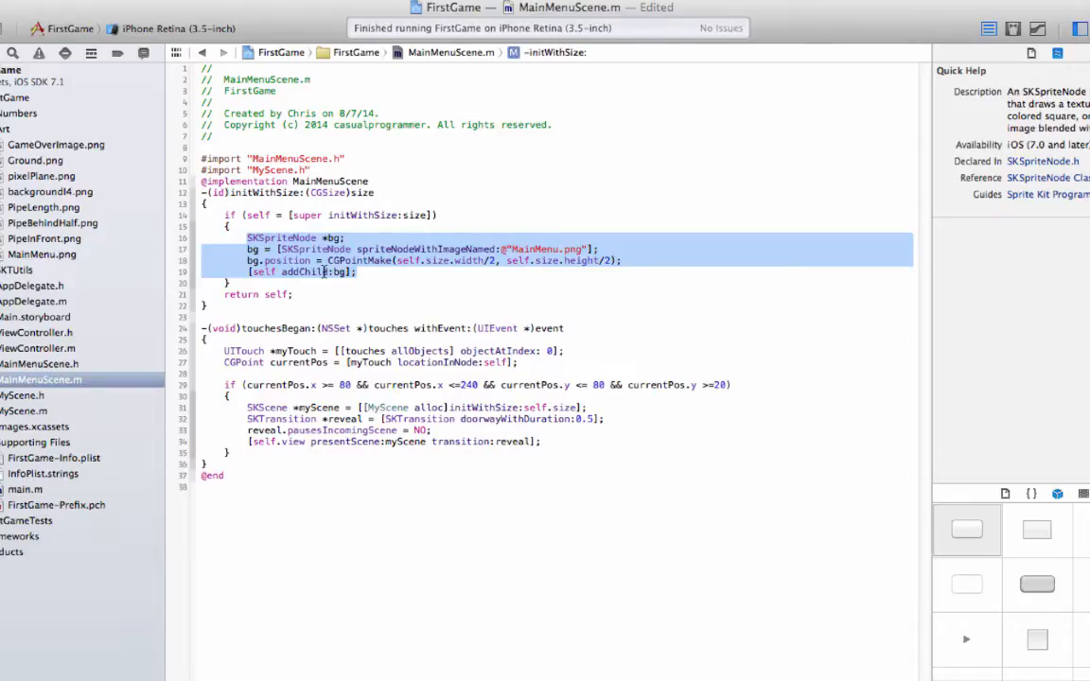
click(393, 273)
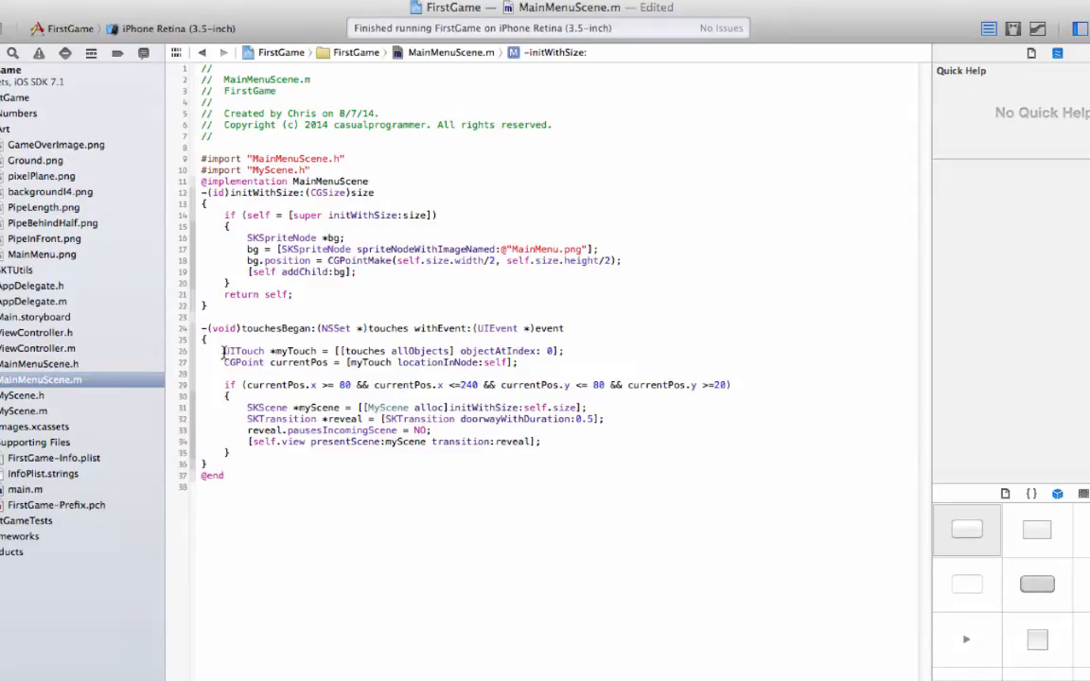
triple_click(378, 350)
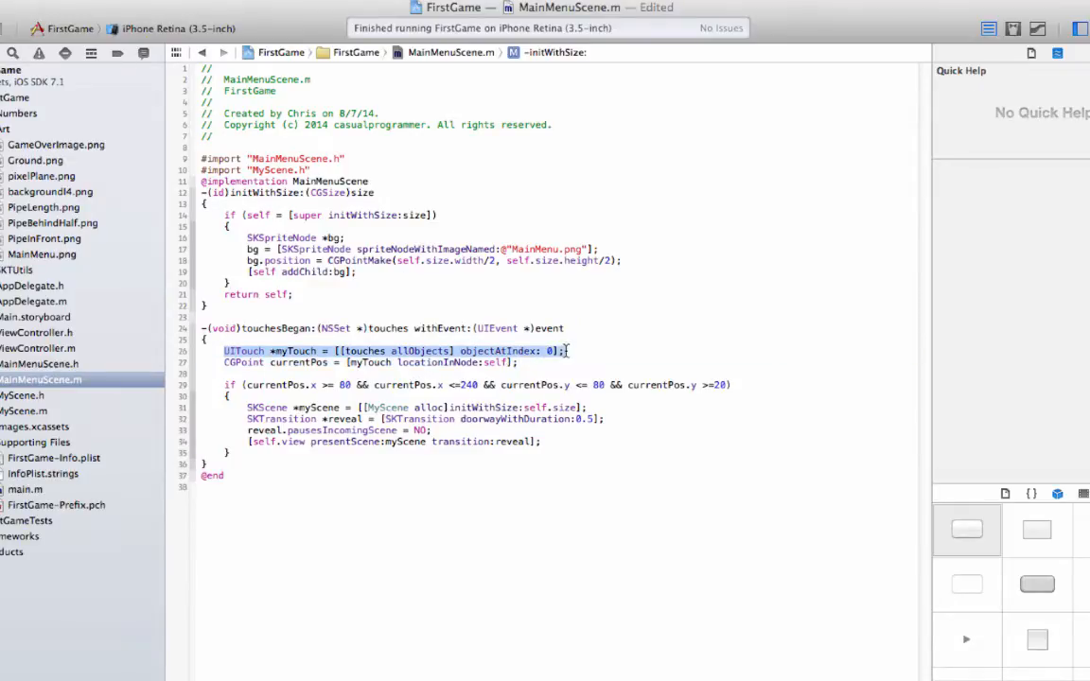
click(318, 350)
text(if(CGRectContainsPoint(CGRect rect, CGPoint point)))
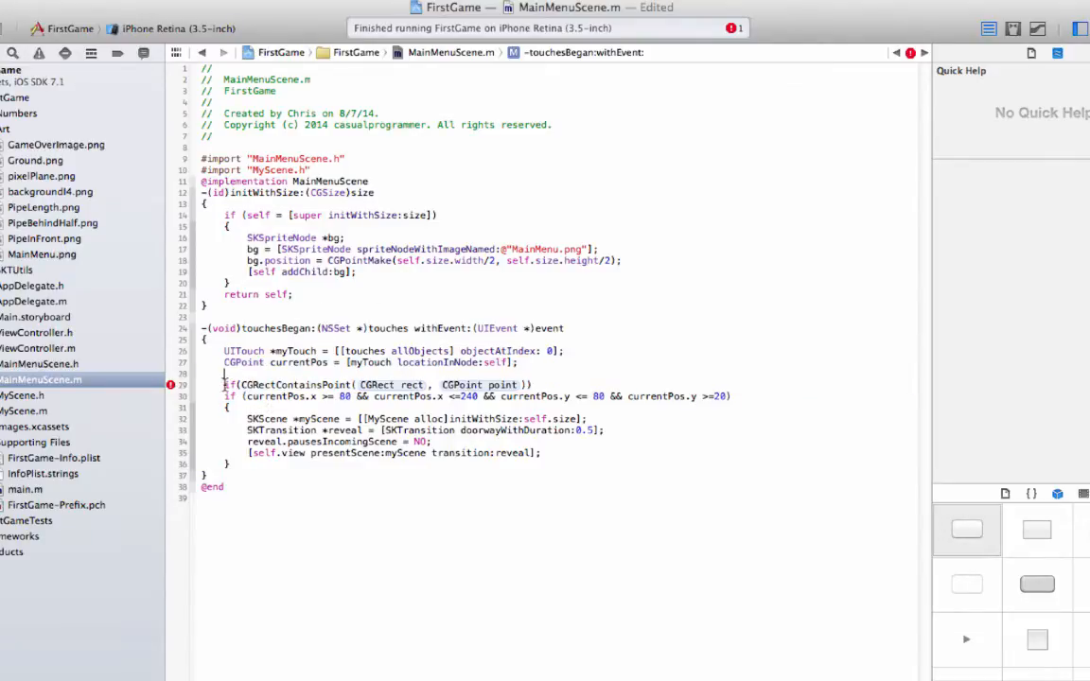
Fill the CGRectContainsPoint rect with added.frame, then return to the MainMenuScene implementation.
double_click(377, 385)
text(spritew)
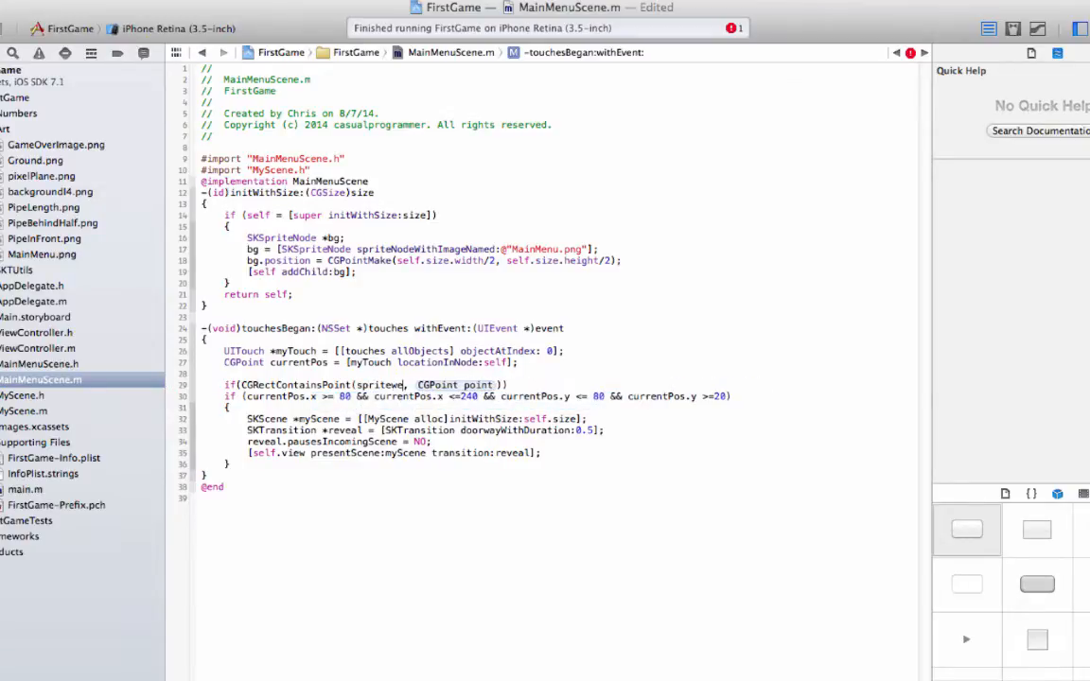
text(added.frame)
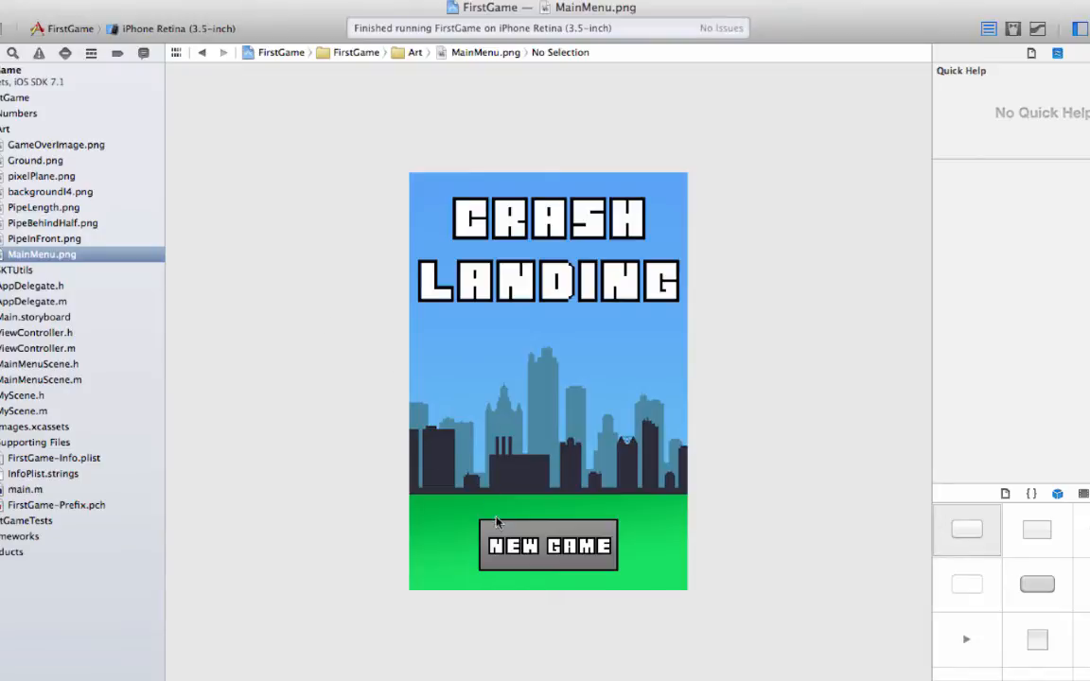
mouse_move(29, 374)
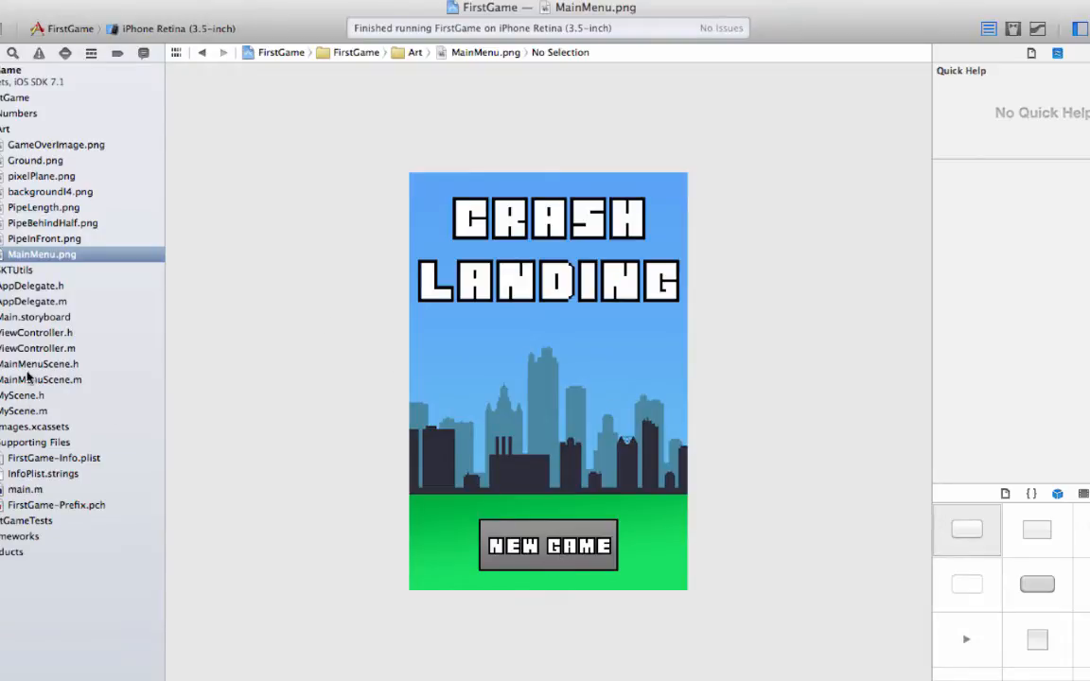
click(39, 379)
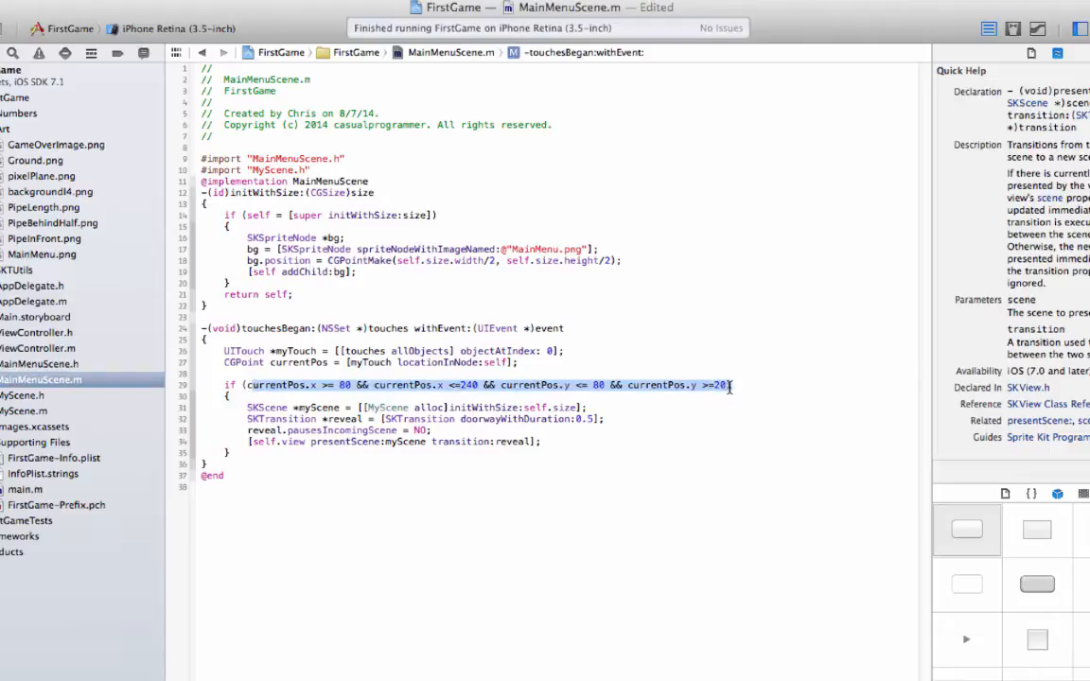
click(382, 363)
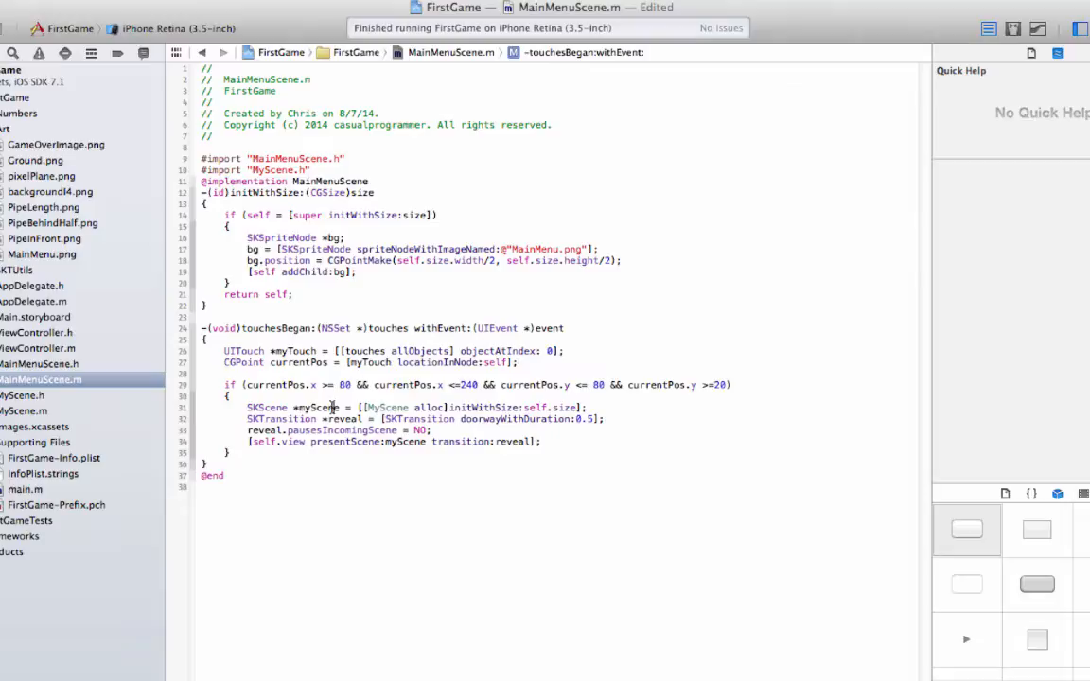
click(672, 384)
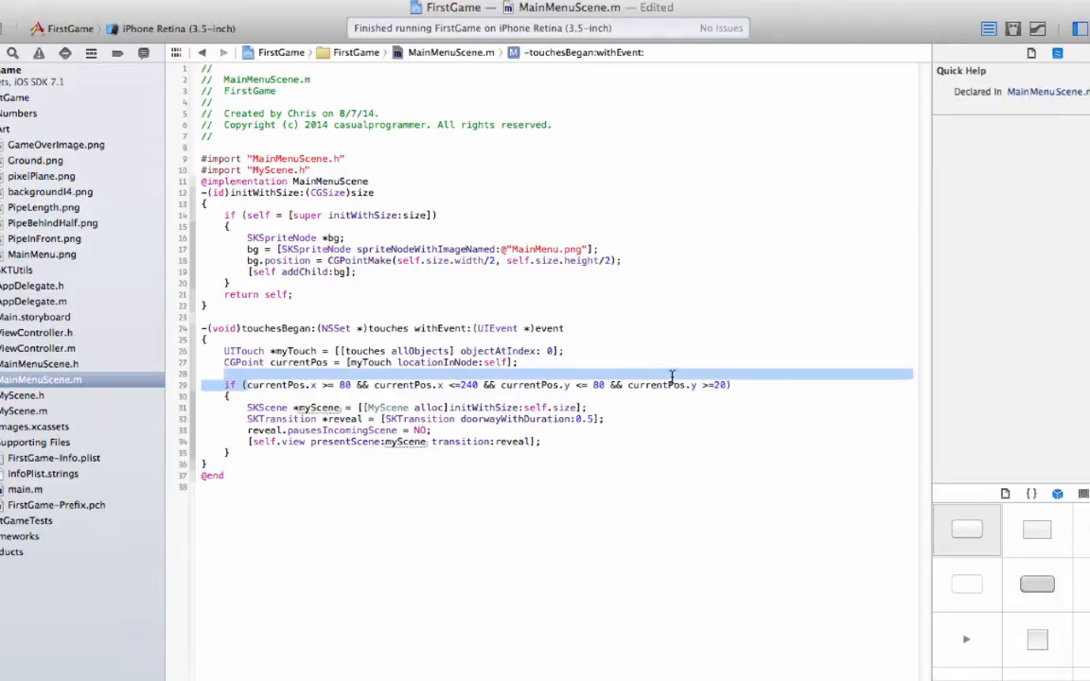
click(258, 407)
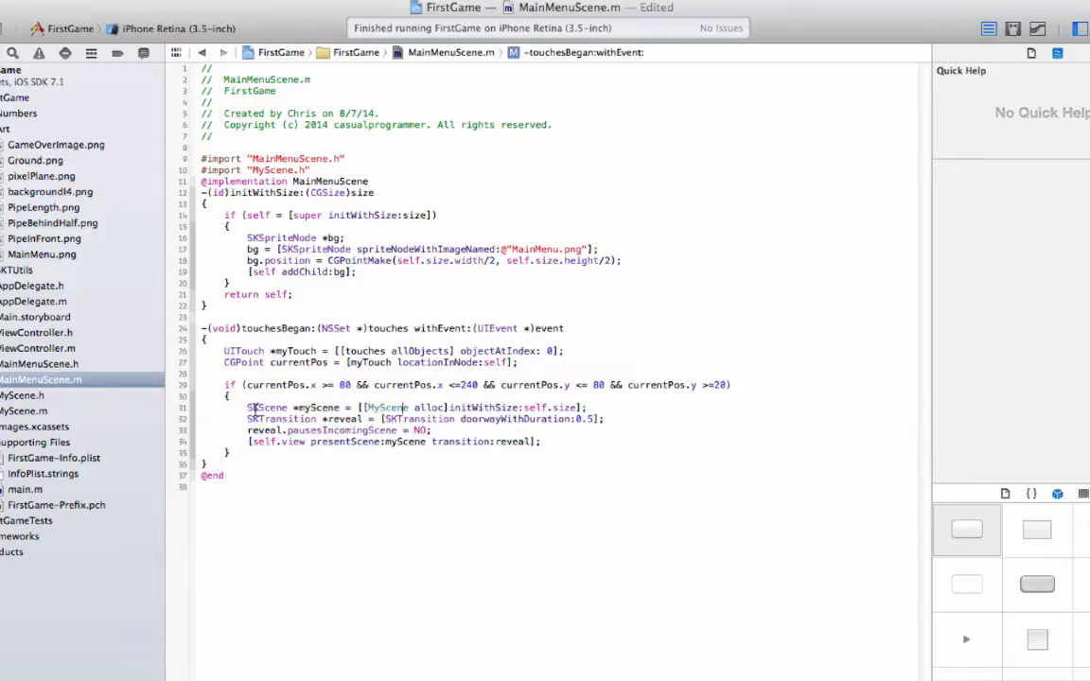
click(382, 407)
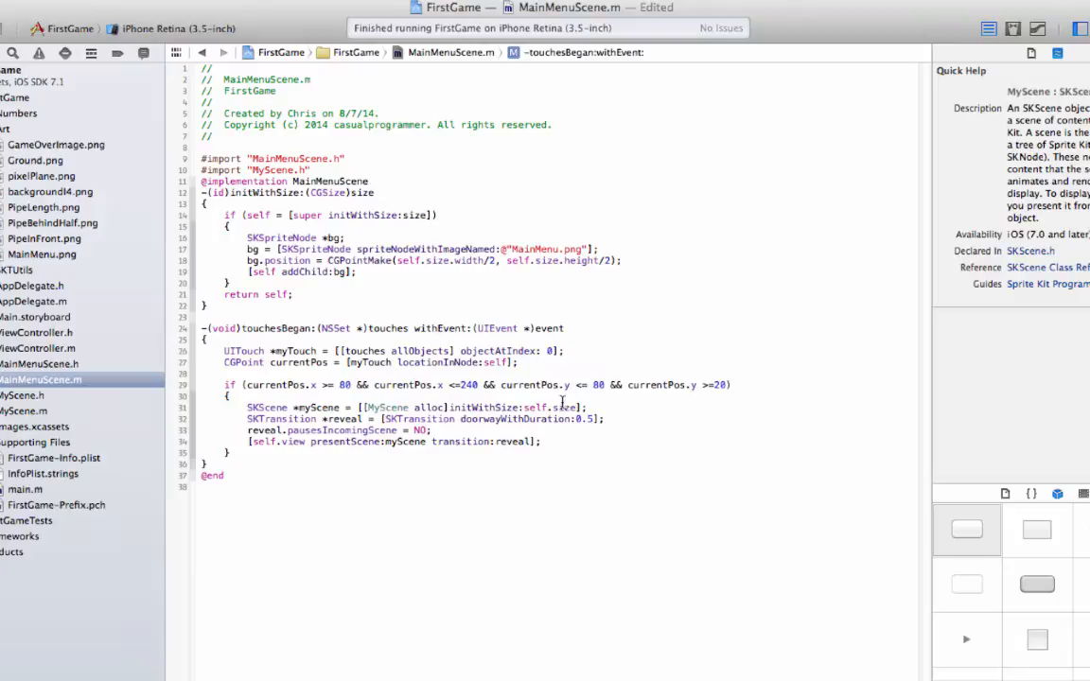
click(22, 411)
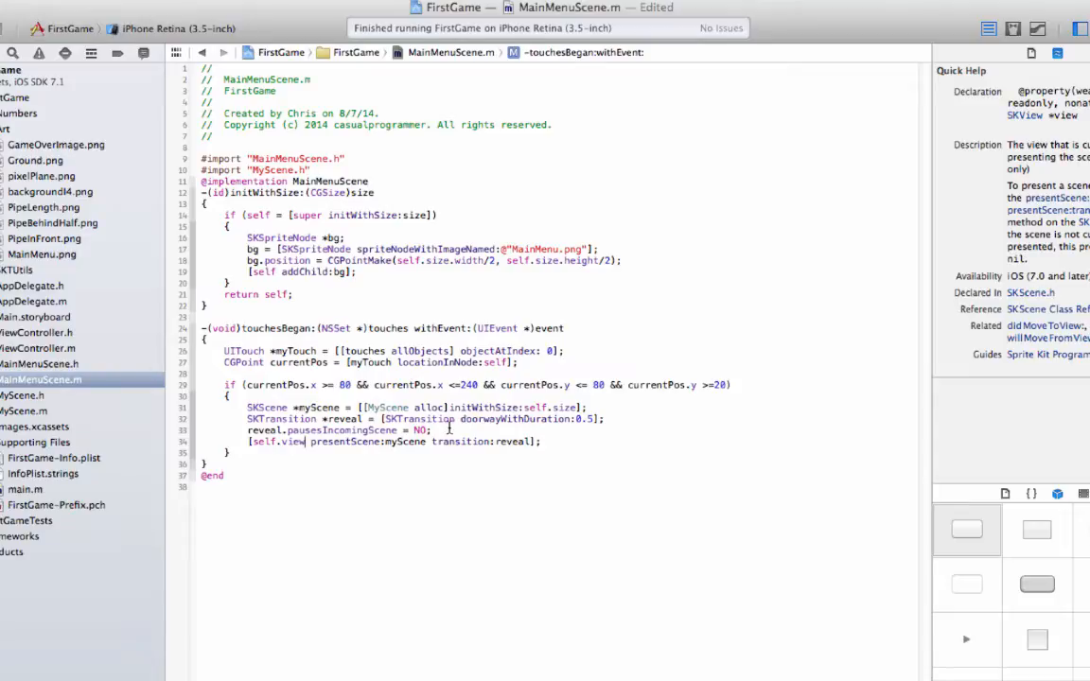
click(424, 443)
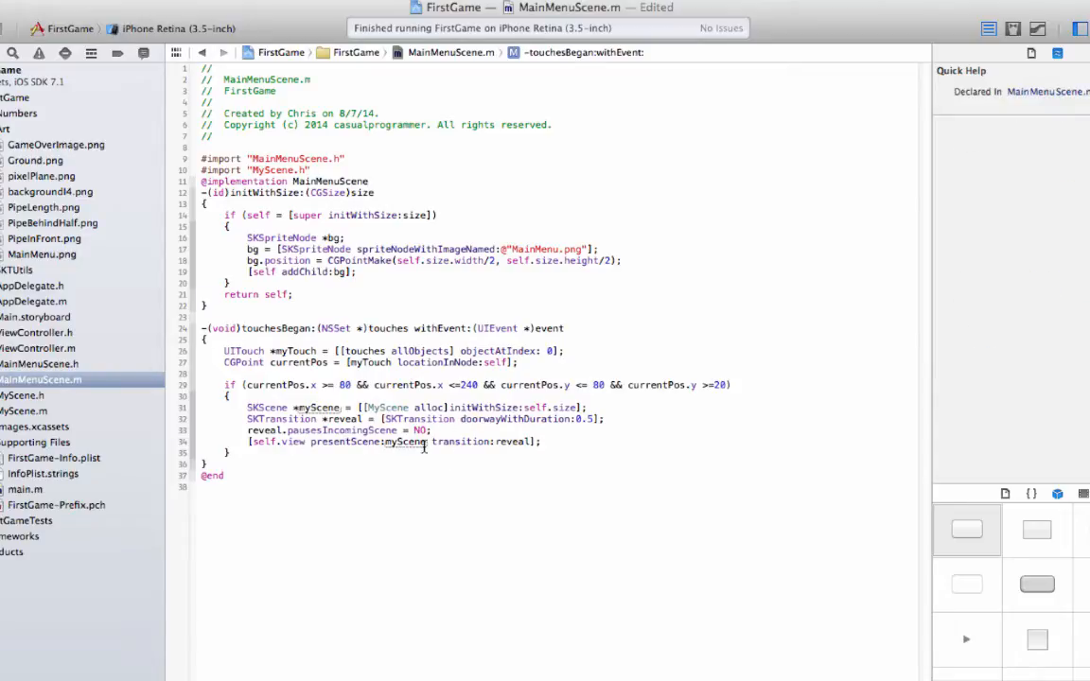
click(38, 333)
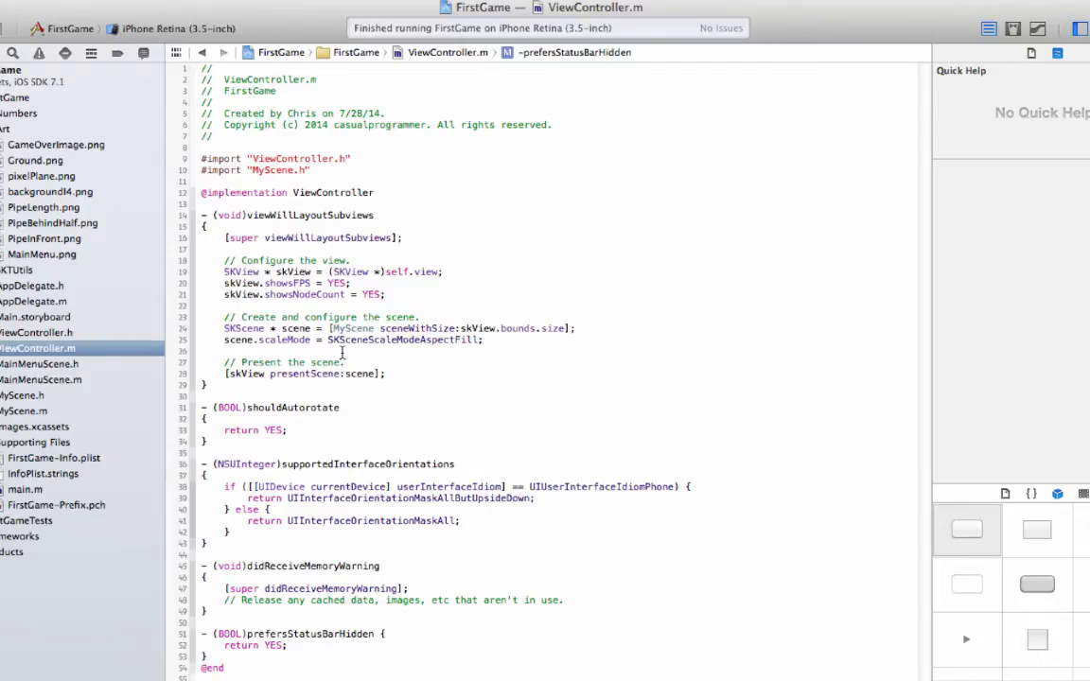
Add #import "MainMenuScene.h" below the existing imports in ViewController.m.
click(204, 182)
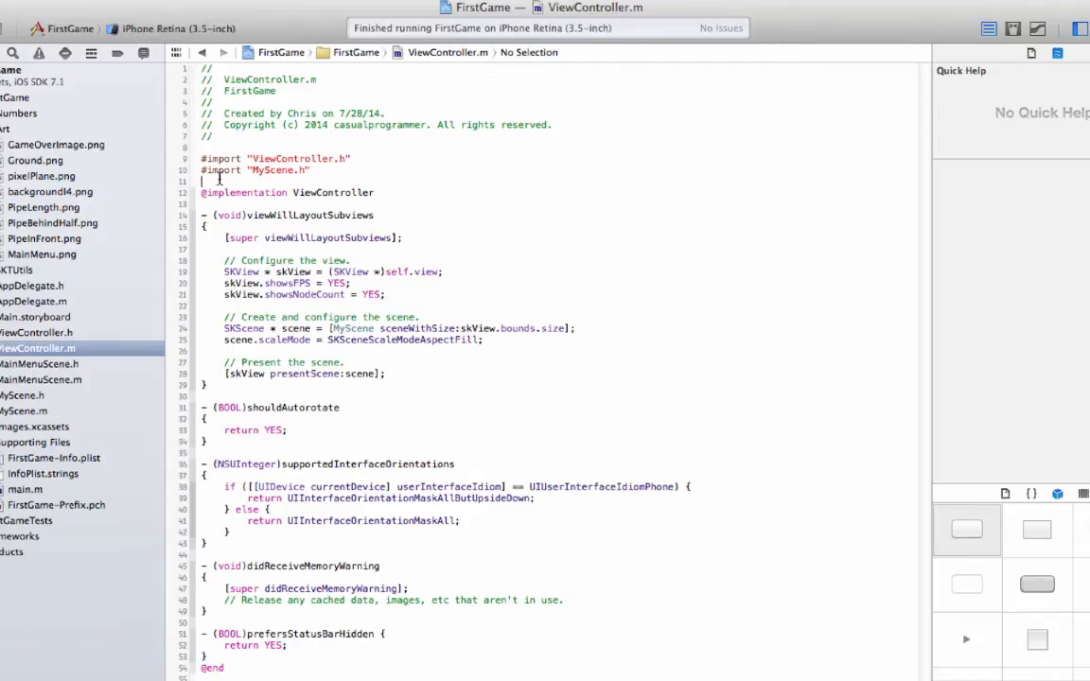
text(#import ")
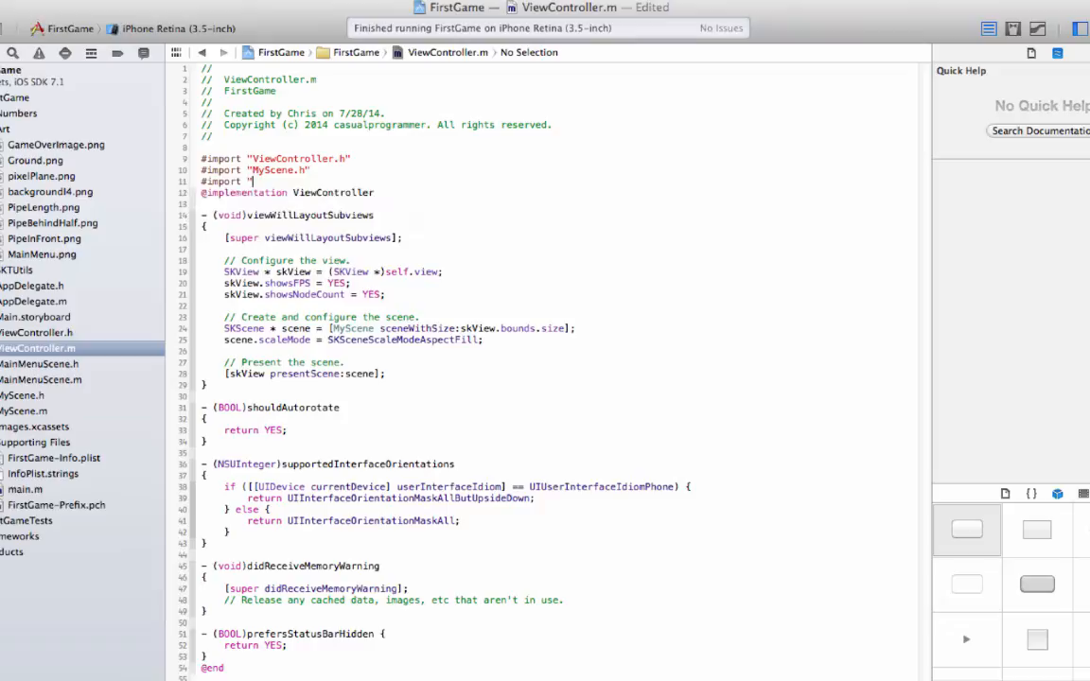
text(MainMenuScene.h)
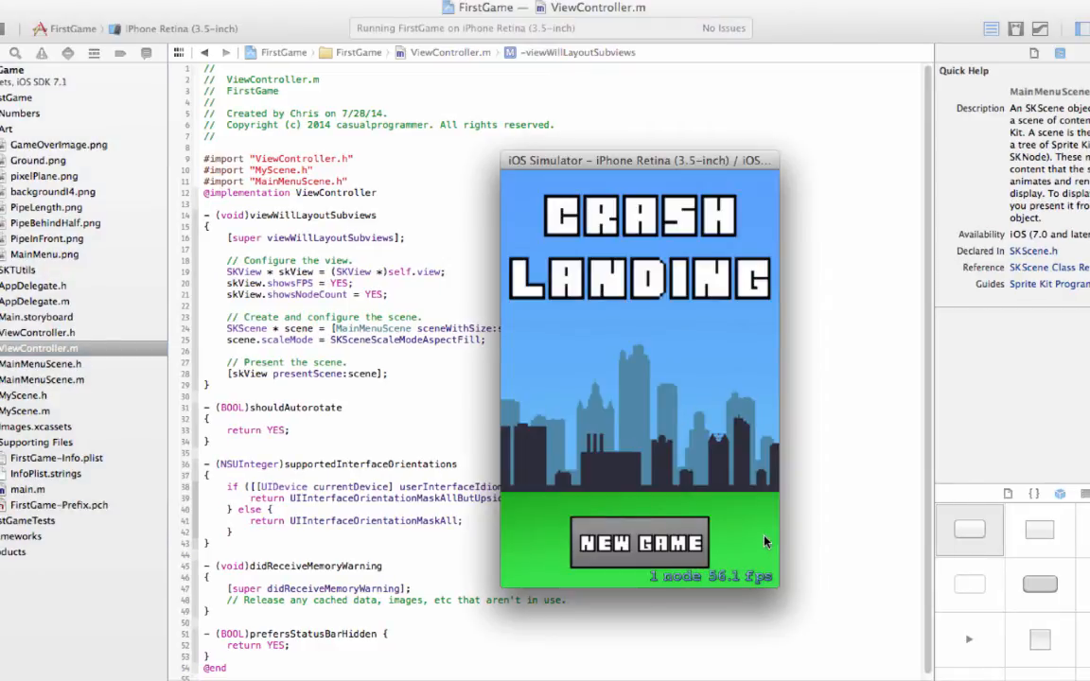
mouse_move(643, 541)
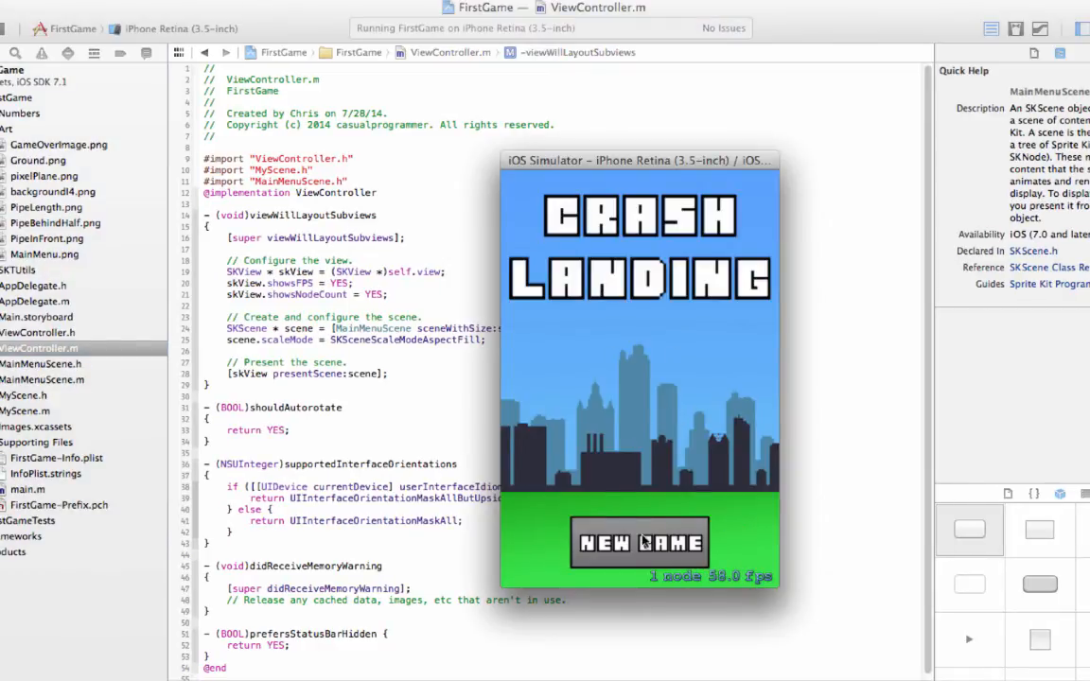
Tap New Game on the Crash Landing menu, play to Game Over, then start again.
click(640, 541)
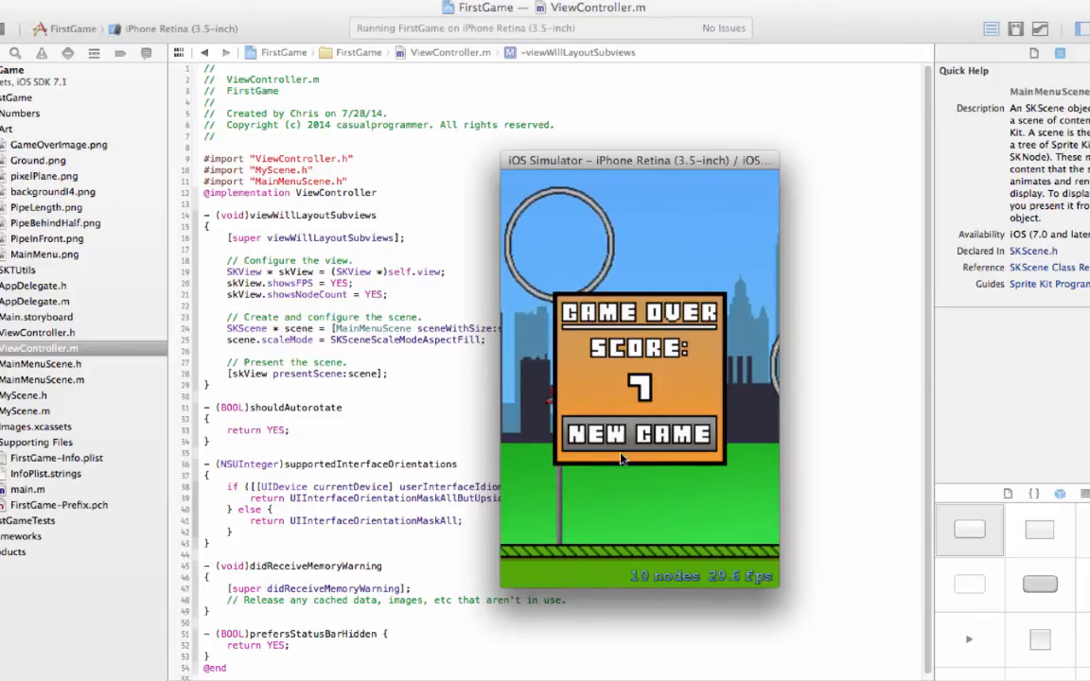
click(640, 434)
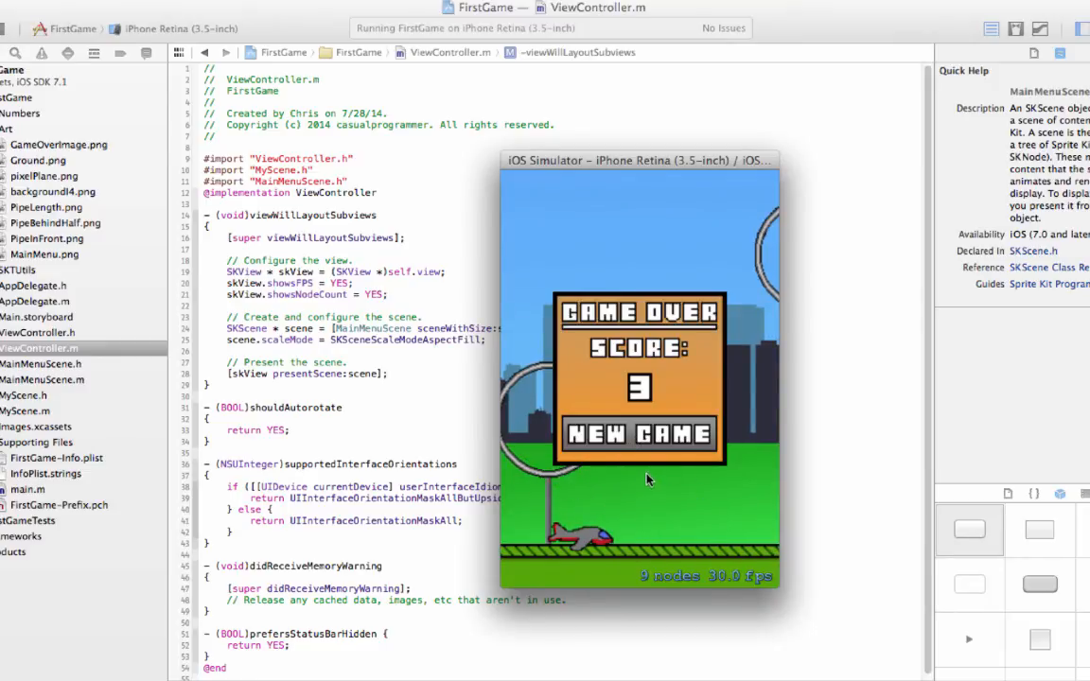
mouse_move(577, 484)
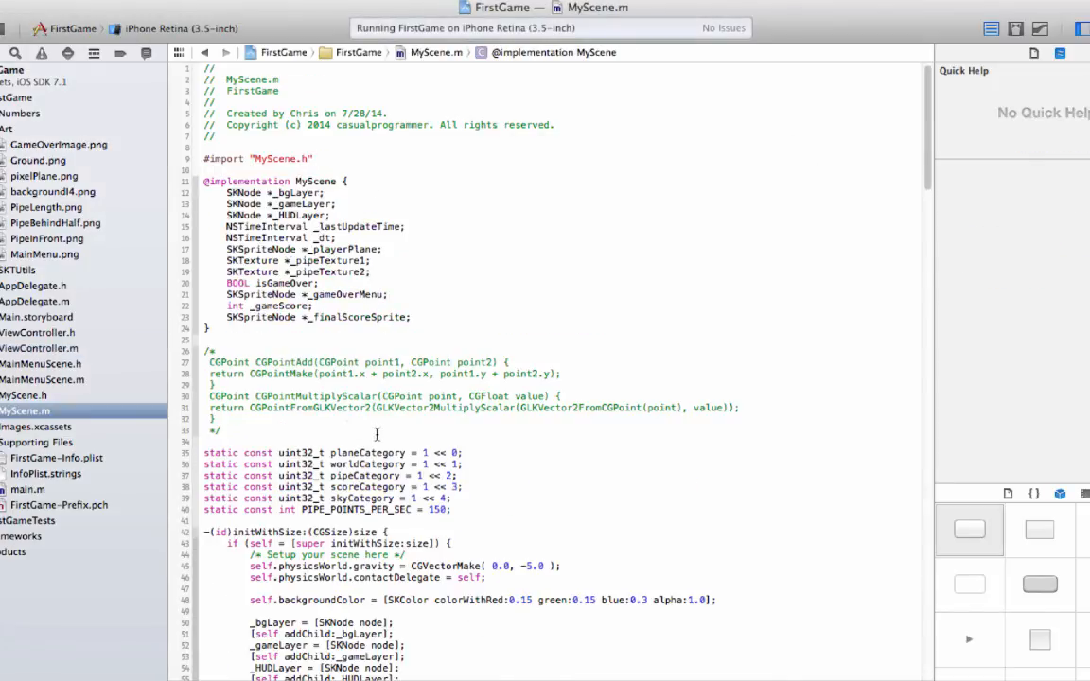
Scroll MyScene.m down to its touchesBegan:withEvent: game-over handler.
scroll(down, 3)
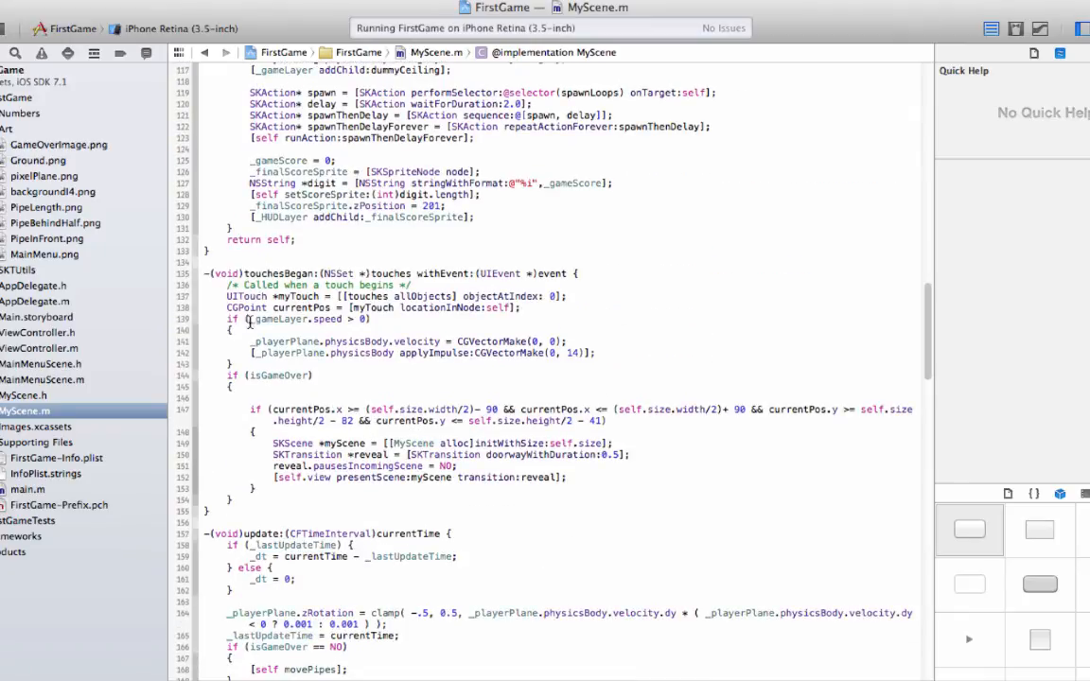
mouse_move(299, 526)
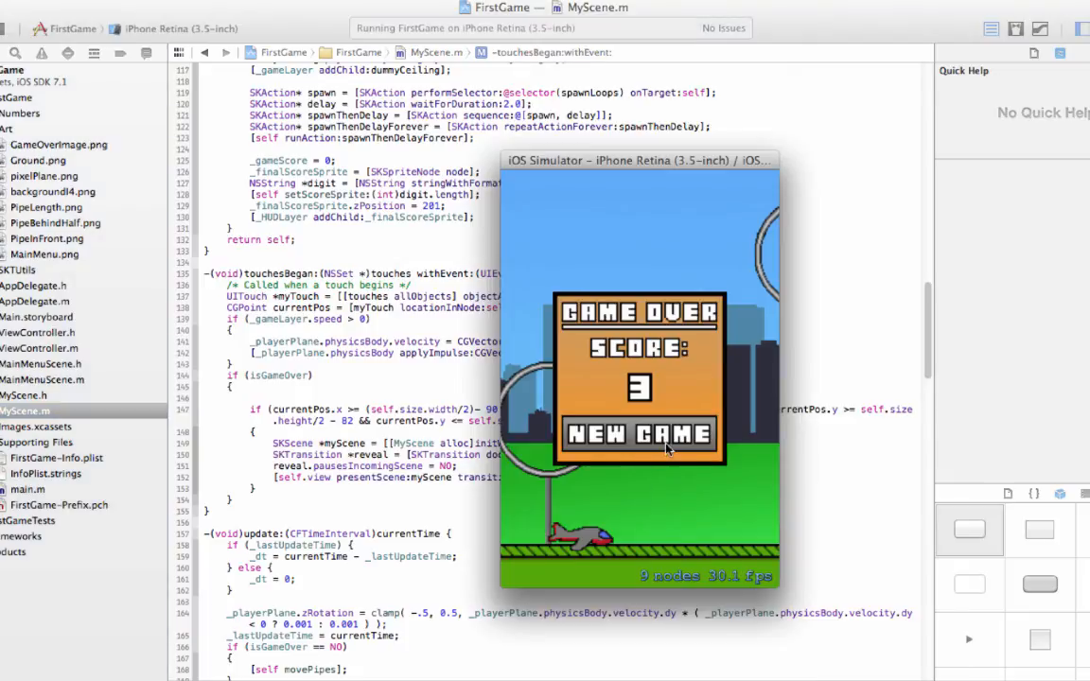
mouse_move(613, 445)
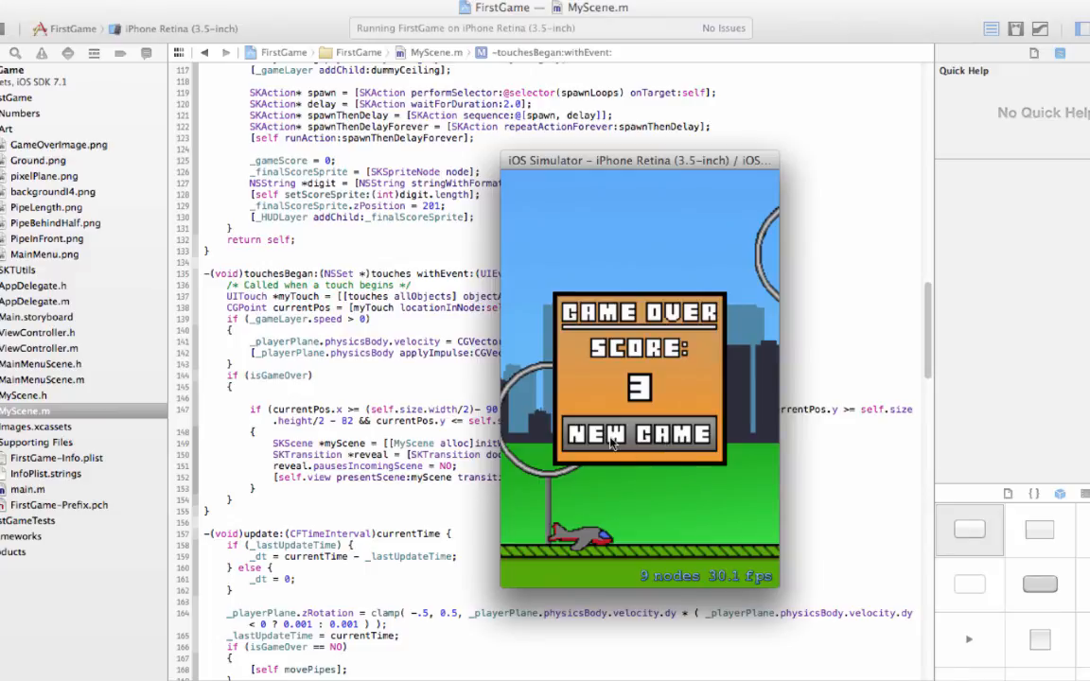